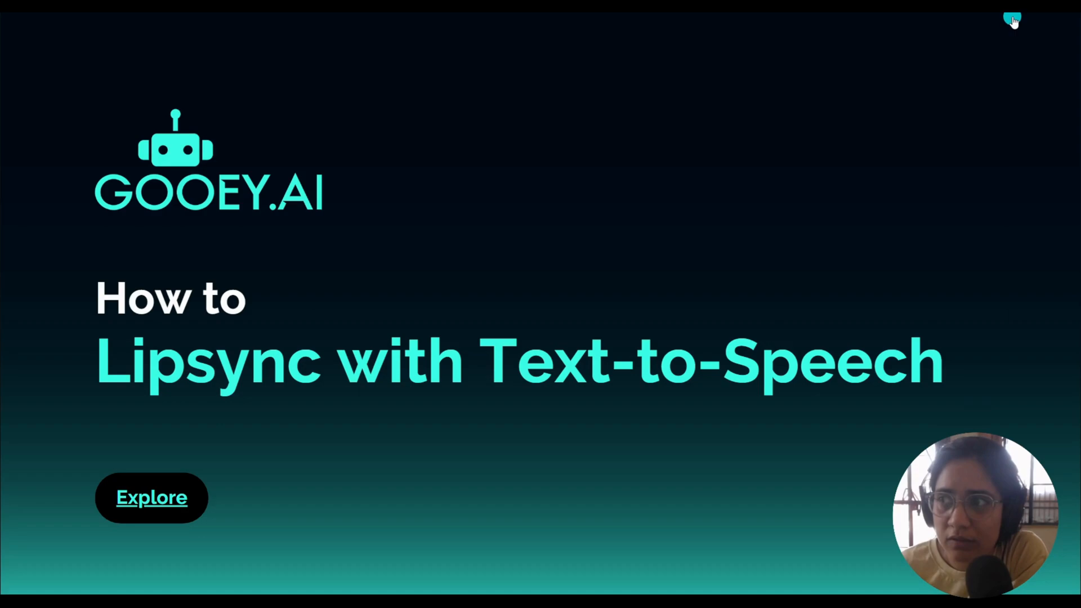
Preview the downloaded Clipchamp avatar video, then return to the lipsync maker page.
{"action": "left_click", "coordinate": [151, 496]}
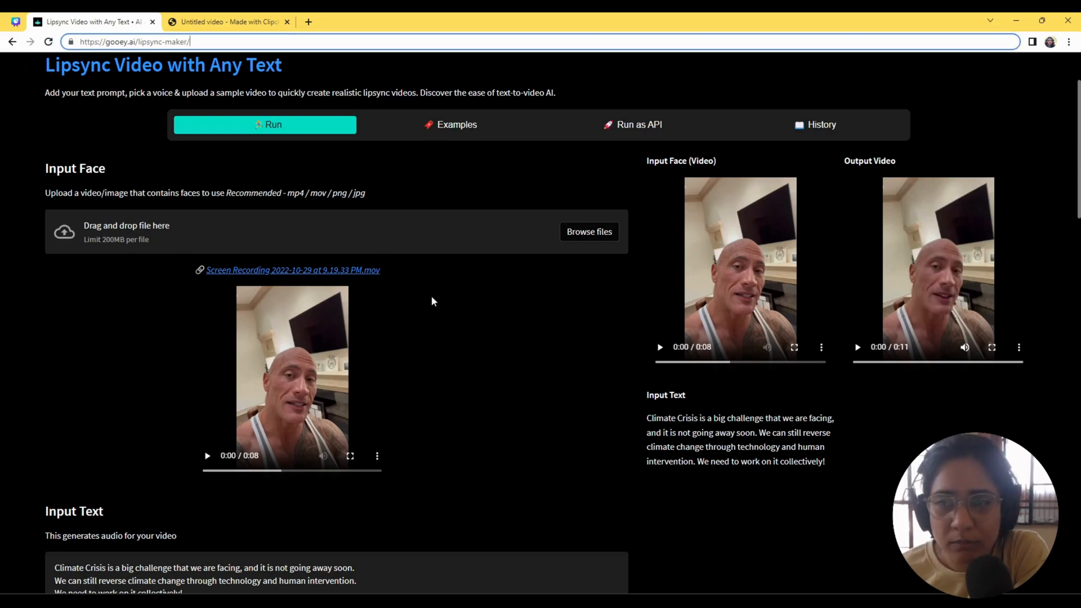
{"action": "scroll", "scroll_direction": "down", "scroll_amount": 3}
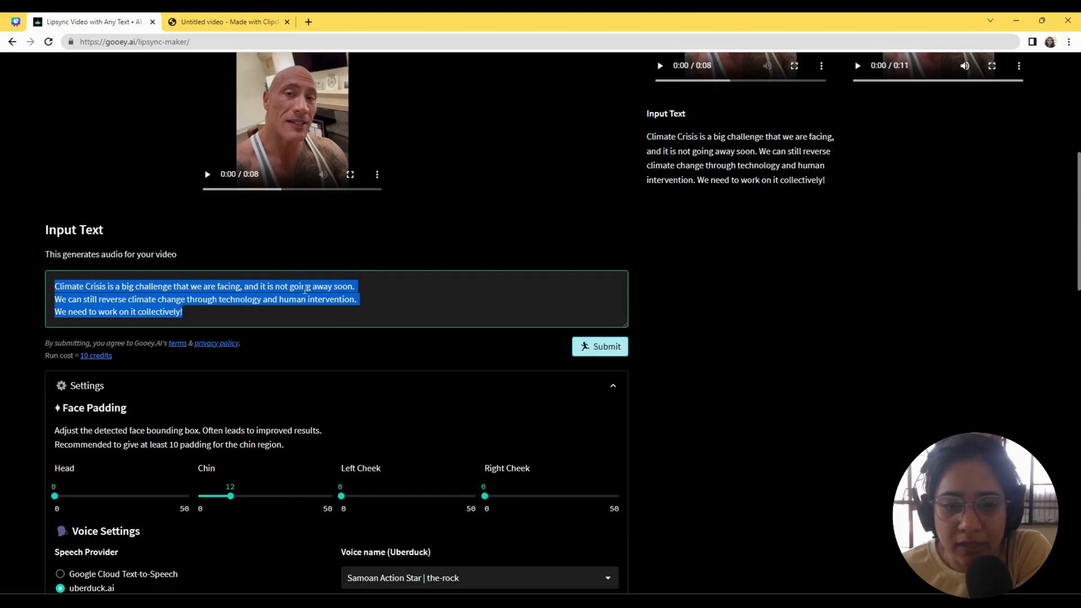
{"action": "scroll", "scroll_direction": "down", "scroll_amount": 3}
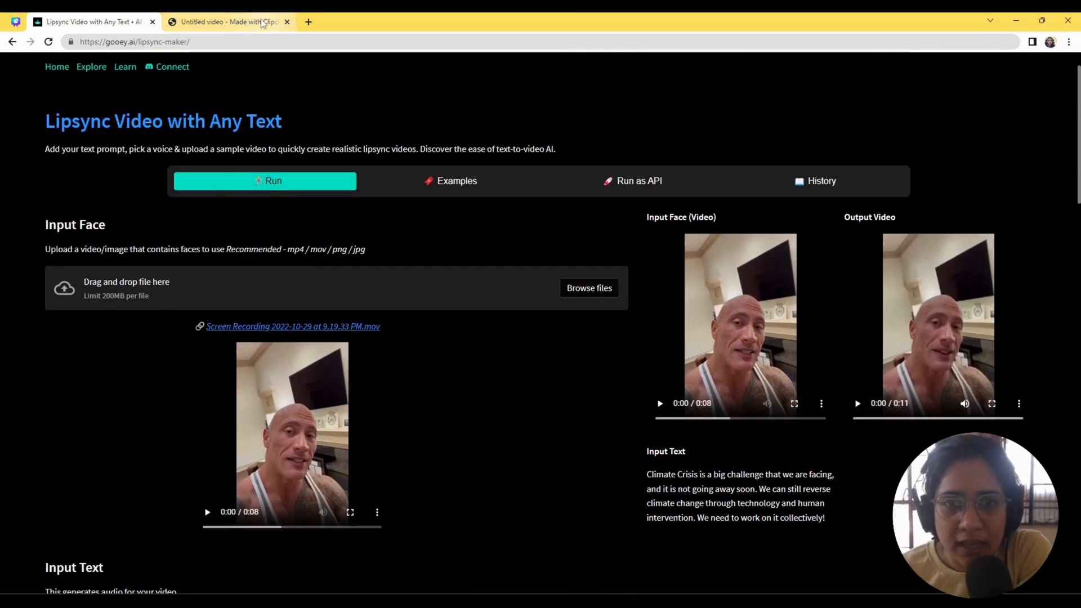
{"action": "left_click", "coordinate": [230, 21]}
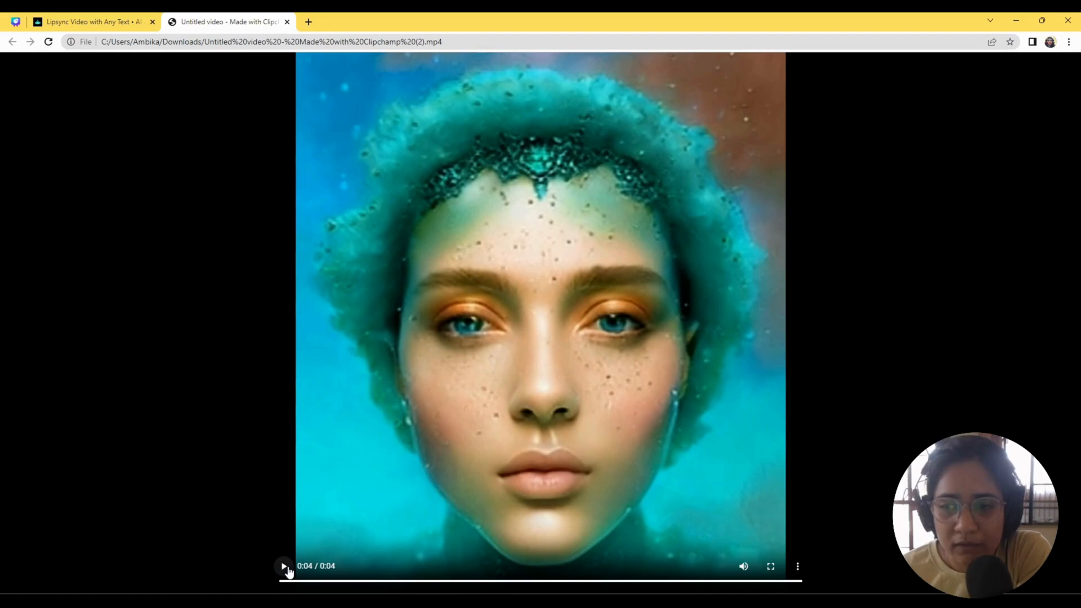
{"action": "left_click", "coordinate": [283, 566]}
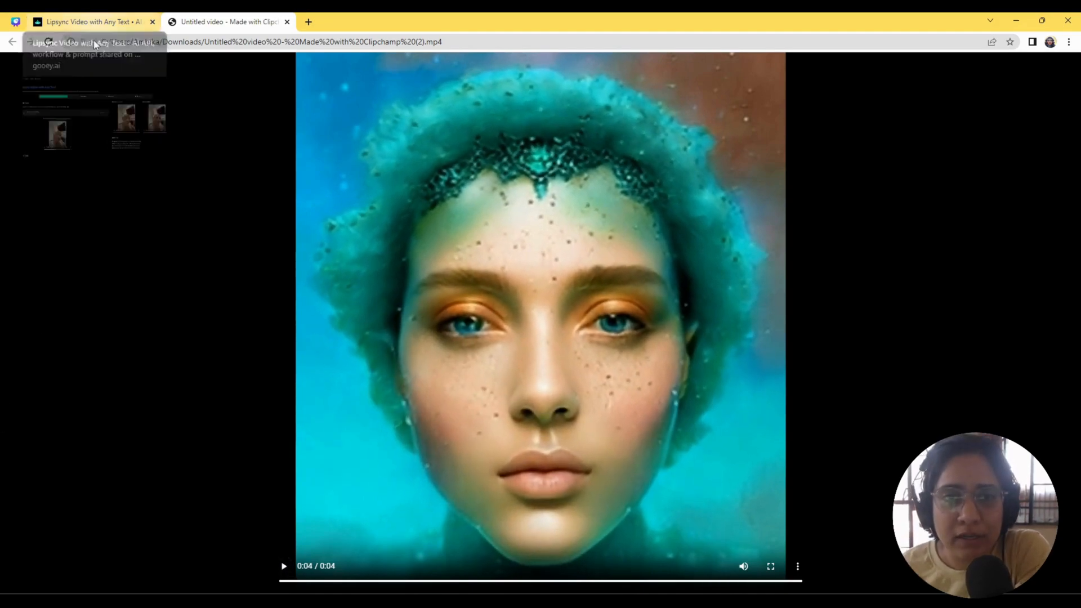
{"action": "left_click", "coordinate": [93, 21]}
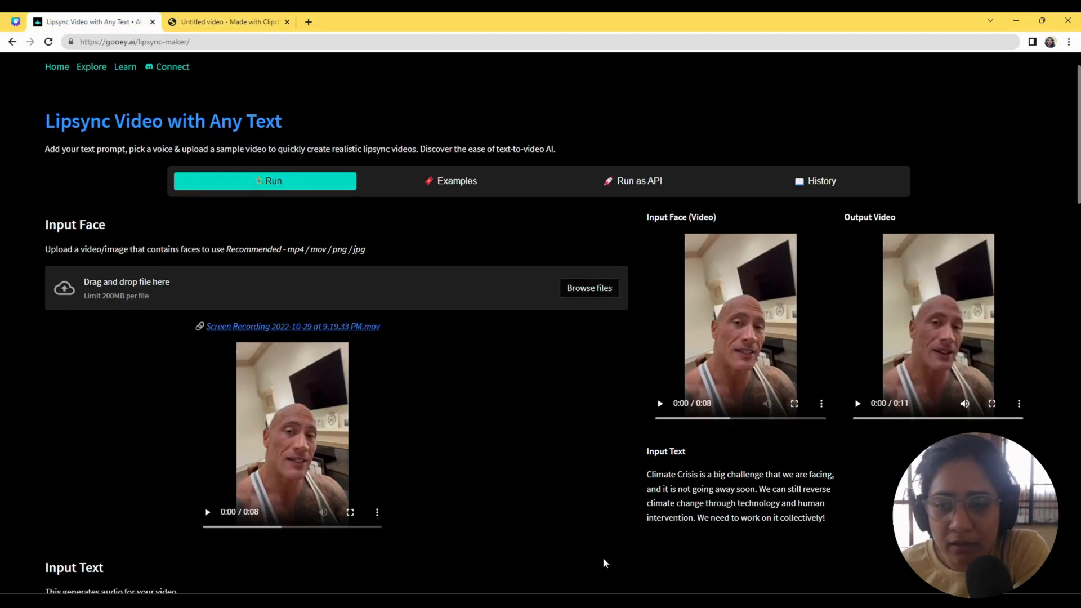
Choose the Untitled video Clipchamp file from Downloads as the new Input Face.
{"action": "left_click", "coordinate": [588, 287]}
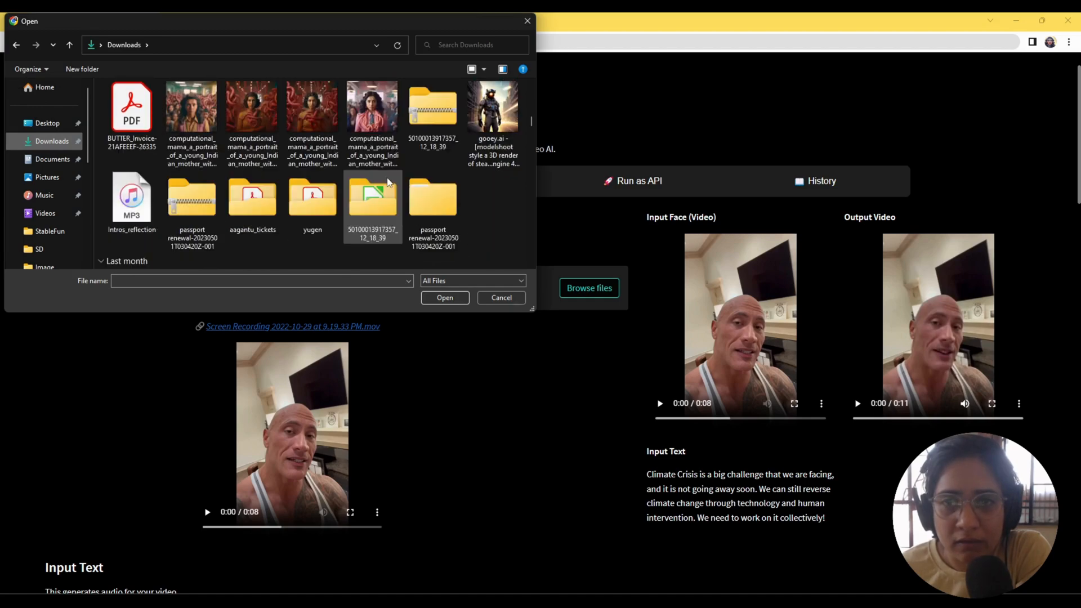
{"action": "scroll", "scroll_direction": "down", "scroll_amount": 3}
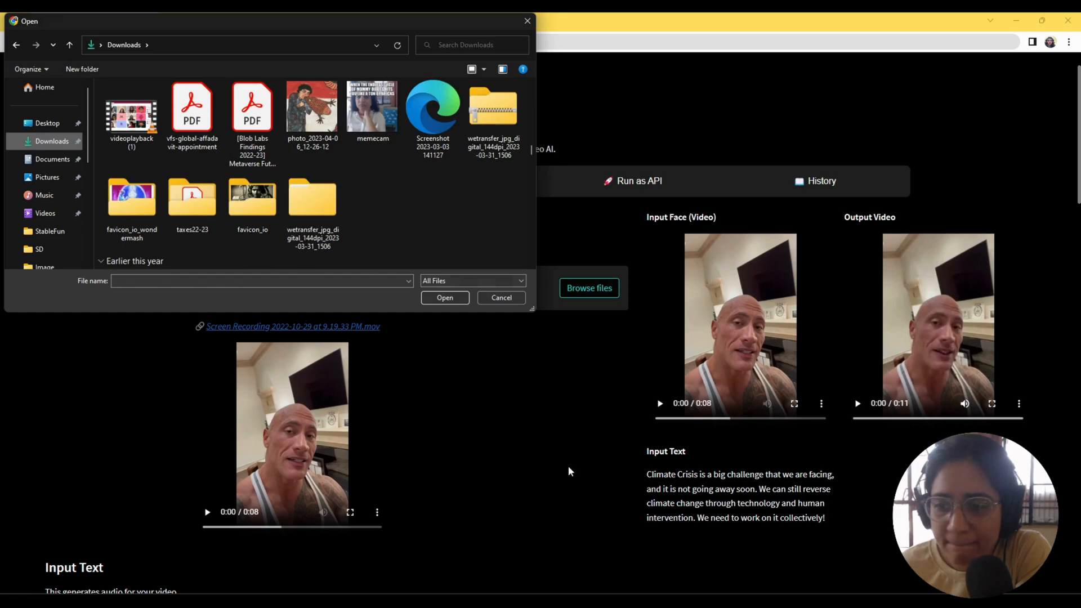
{"action": "left_click", "coordinate": [500, 297]}
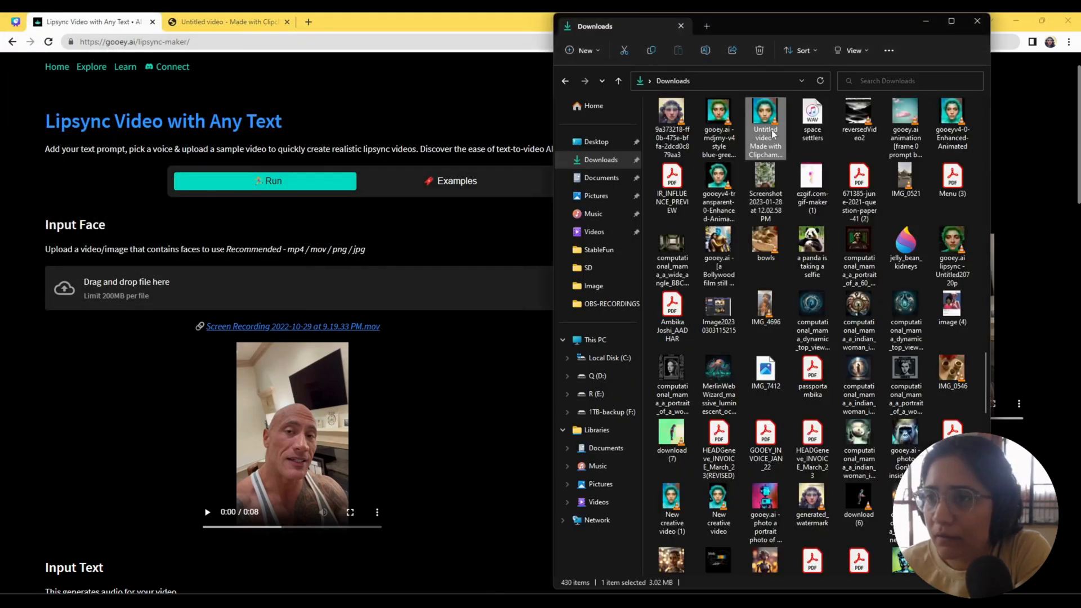
{"action": "left_click", "coordinate": [680, 26]}
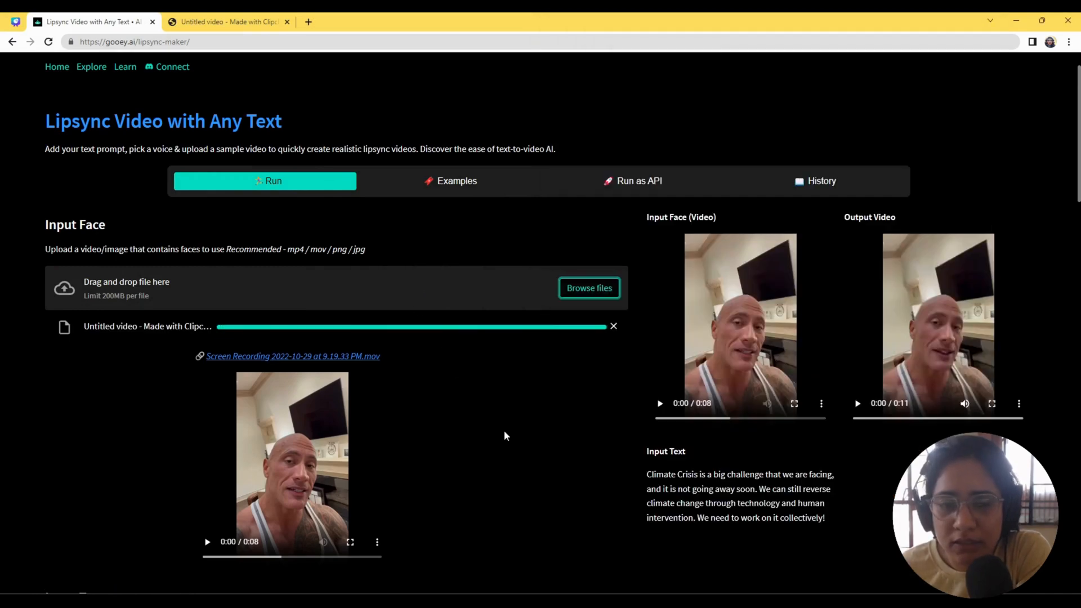
Keep the climate-crisis Input Text as the script and move down to Voice Settings.
{"action": "scroll", "scroll_direction": "down", "scroll_amount": 3}
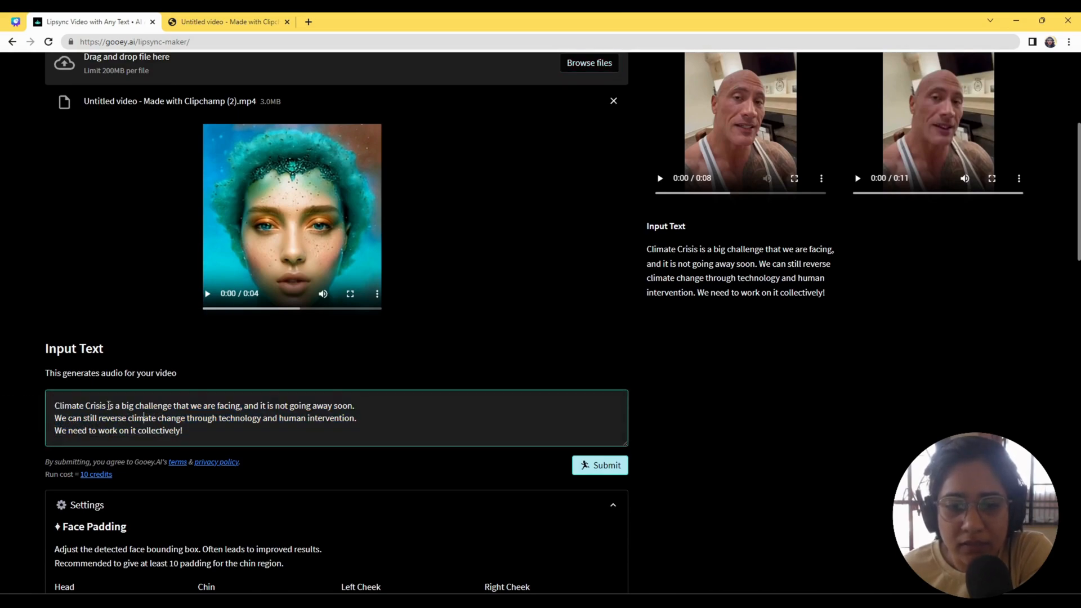
{"action": "left_click", "coordinate": [208, 293]}
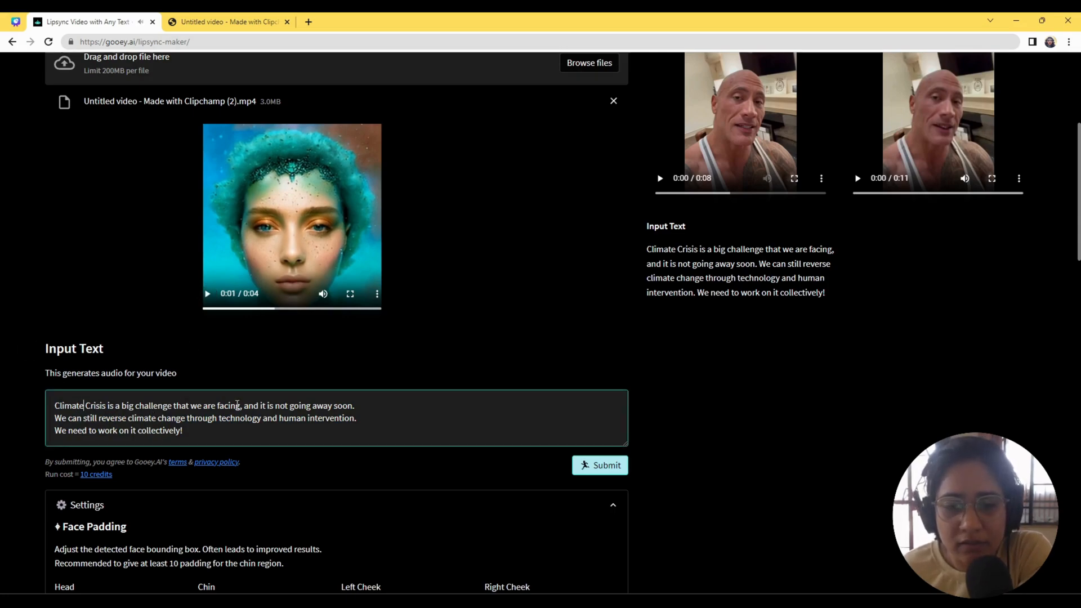
{"action": "scroll", "scroll_direction": "down", "scroll_amount": 3}
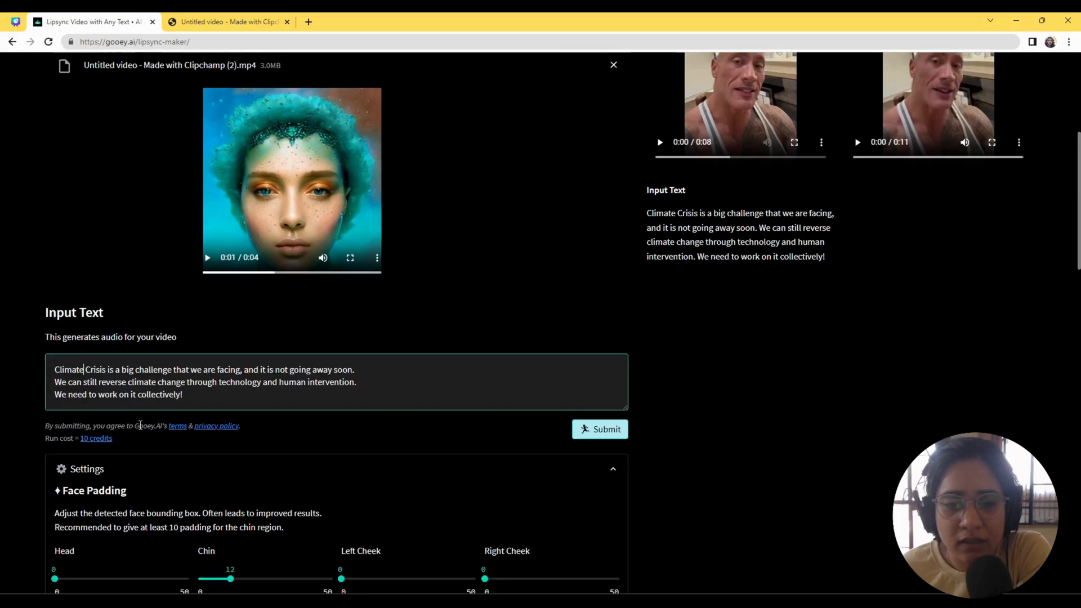
{"action": "scroll", "scroll_direction": "down", "scroll_amount": 3}
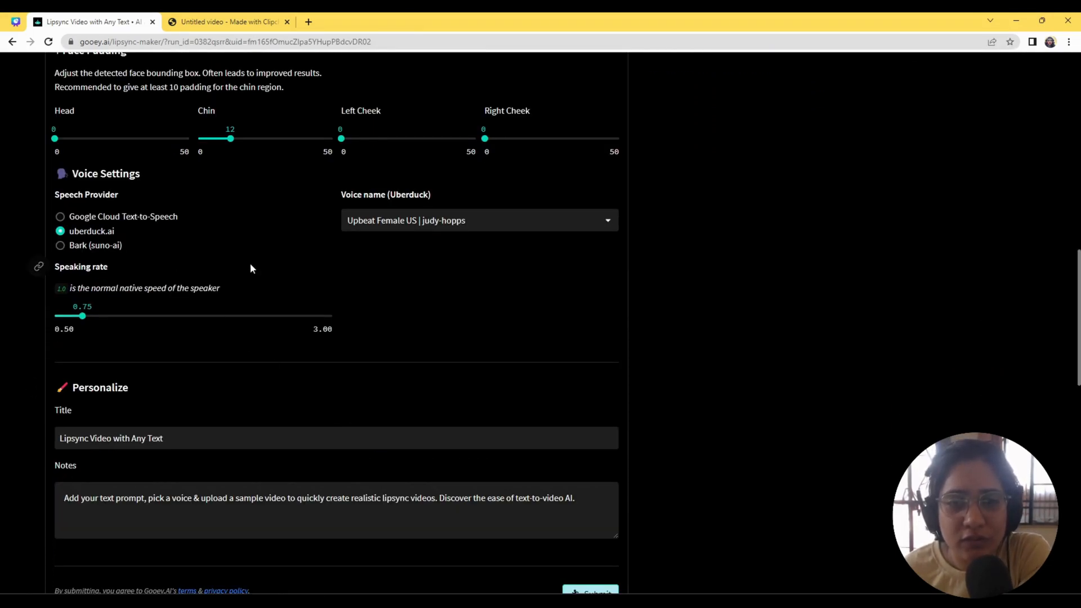
Set the speech provider to Google Cloud Text-to-Speech with the en-US-Wavenet-C (Female) voice.
{"action": "left_click", "coordinate": [60, 217]}
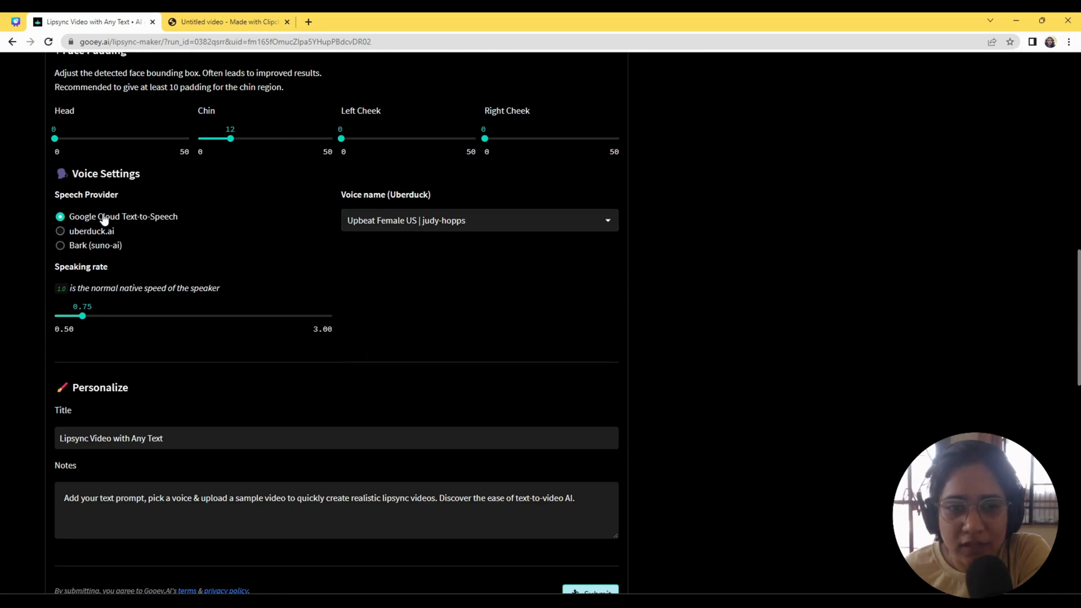
{"action": "left_click", "coordinate": [59, 216]}
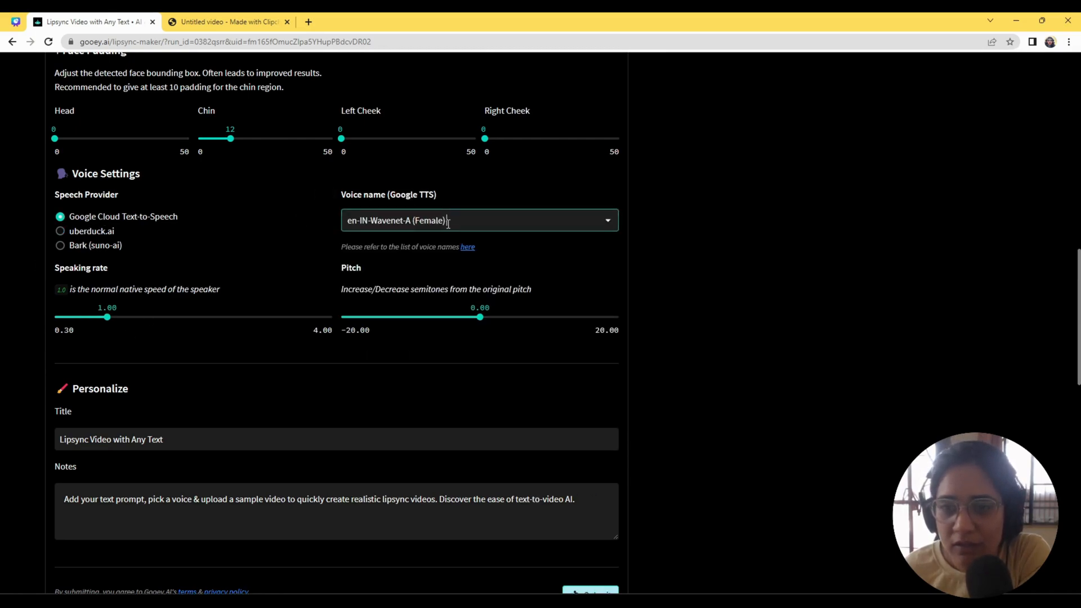
{"action": "left_click", "coordinate": [477, 220]}
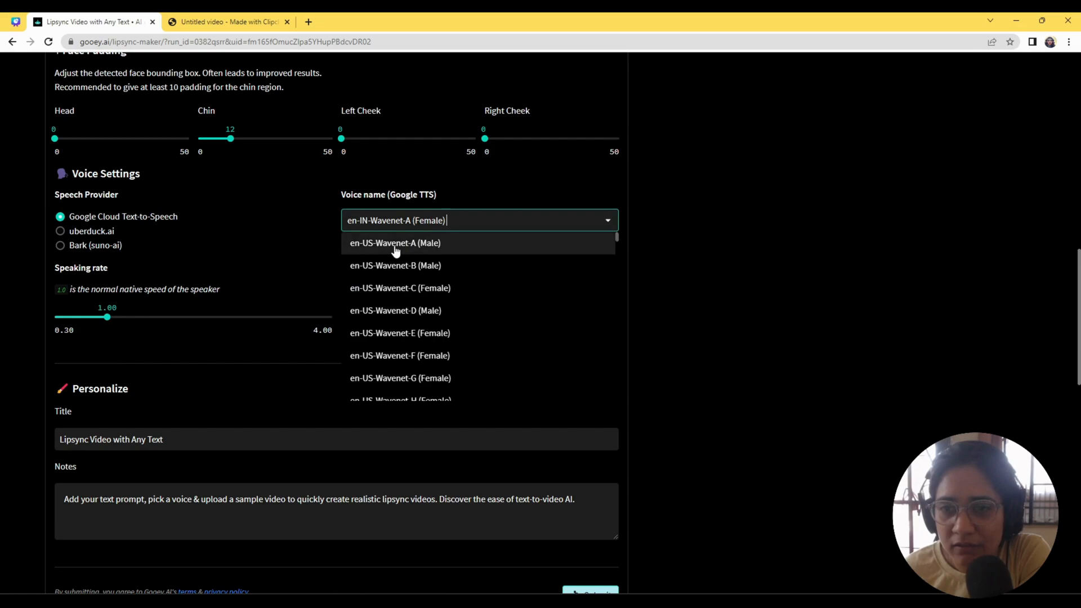
{"action": "left_click", "coordinate": [399, 287]}
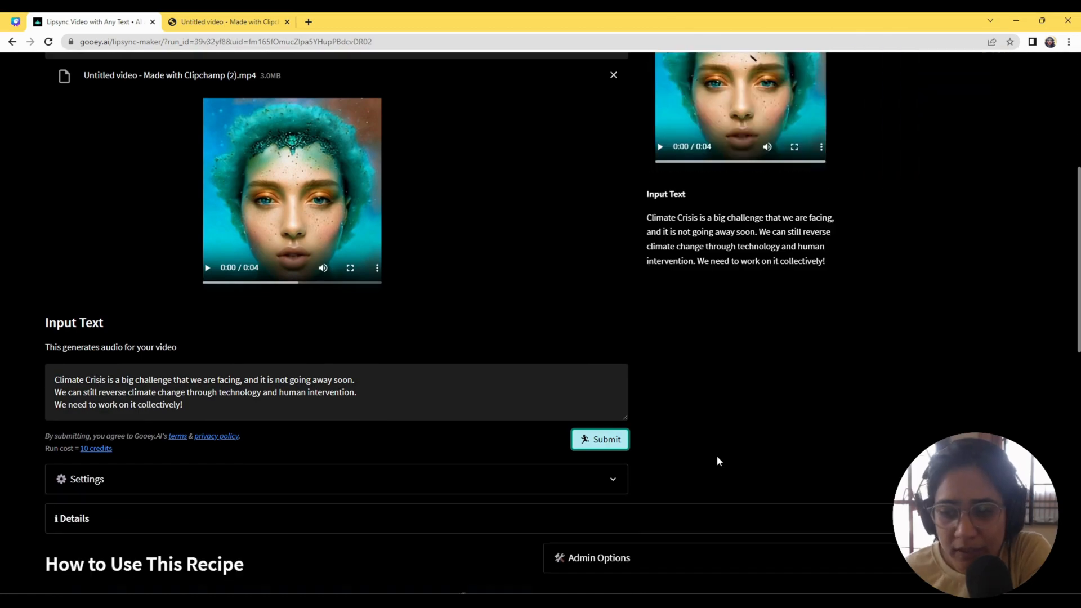
{"action": "mouse_move", "coordinate": [1016, 357]}
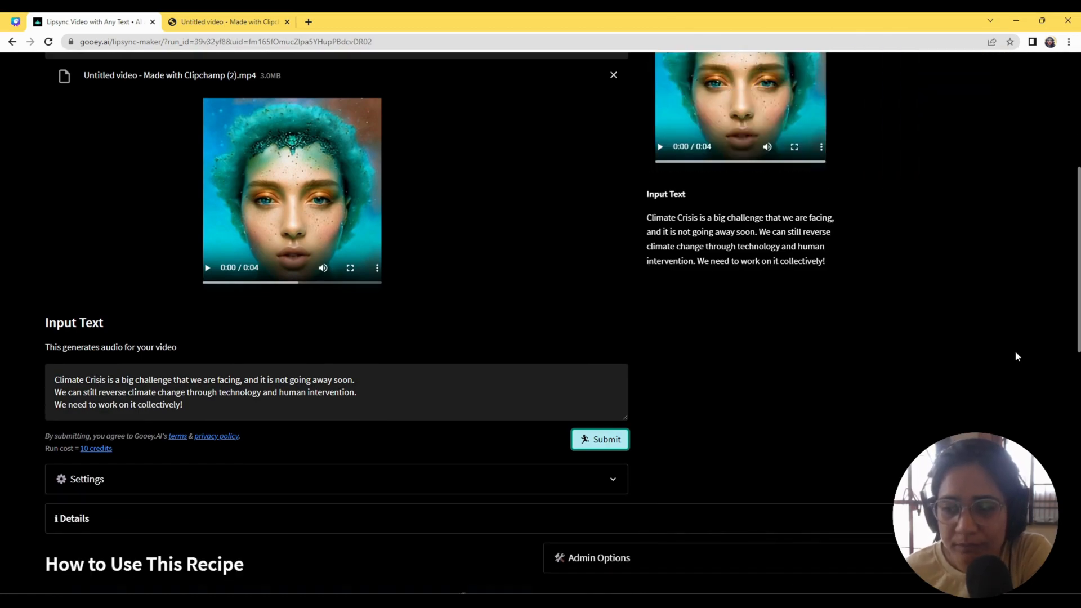
Submit the lipsync run and play the resulting 11-second output video of the avatar.
{"action": "left_click", "coordinate": [599, 439]}
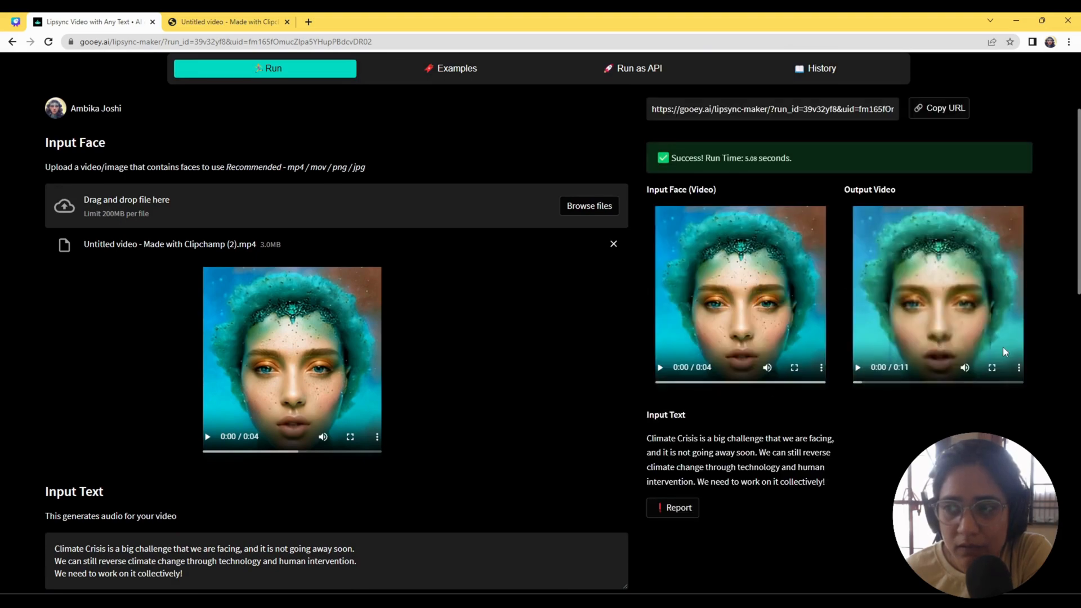
{"action": "left_click", "coordinate": [856, 367]}
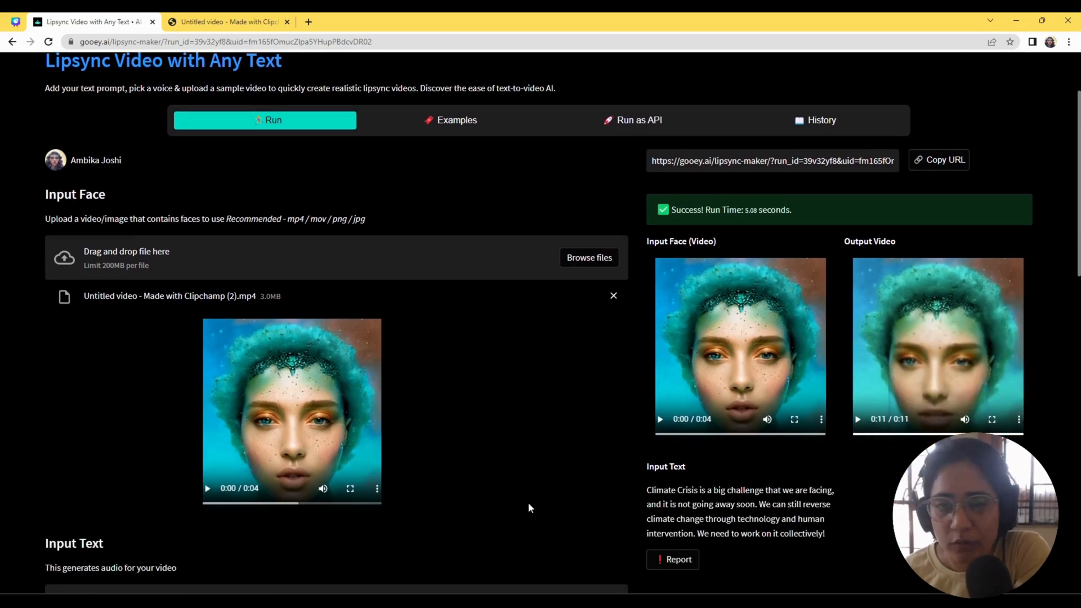
Expand the run's Settings showing Google TTS en-US-Wavenet-C (Female), then reach Related Workflows.
{"action": "scroll", "scroll_direction": "down", "scroll_amount": 3}
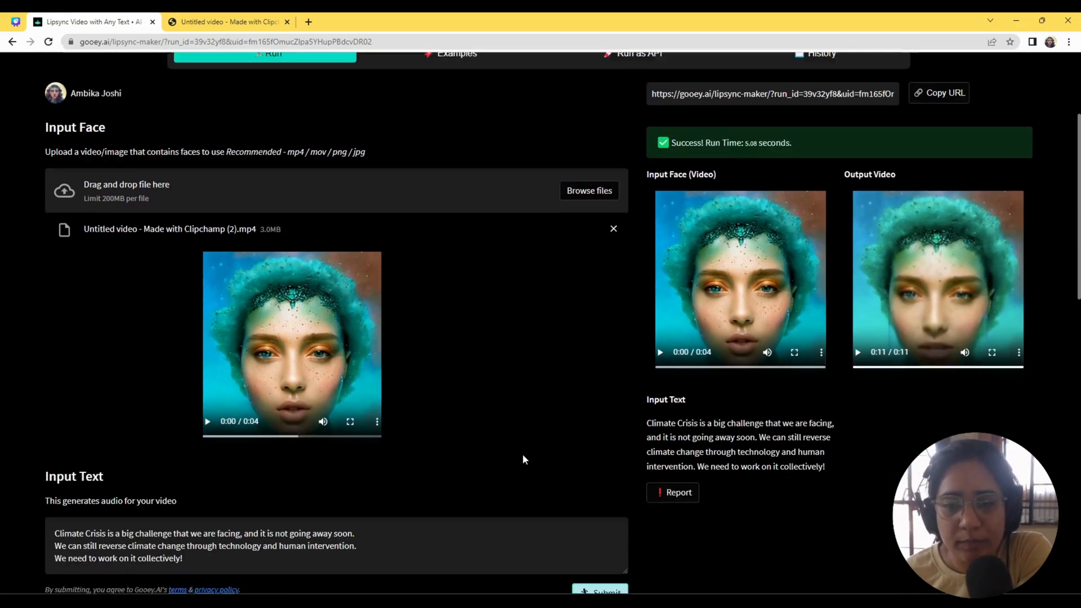
{"action": "scroll", "scroll_direction": "down", "scroll_amount": 3}
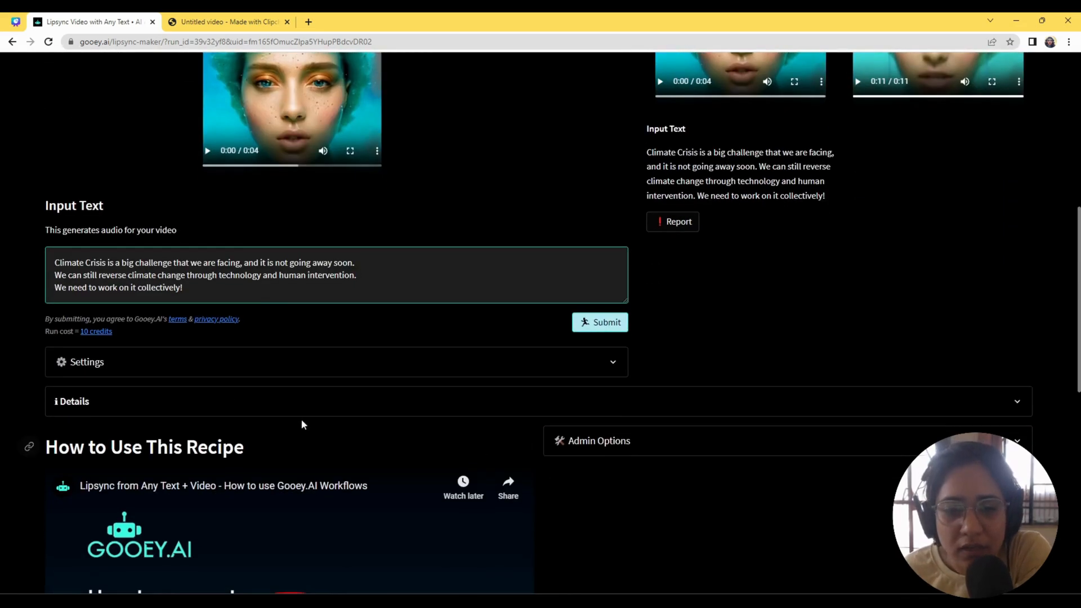
{"action": "left_click", "coordinate": [86, 362]}
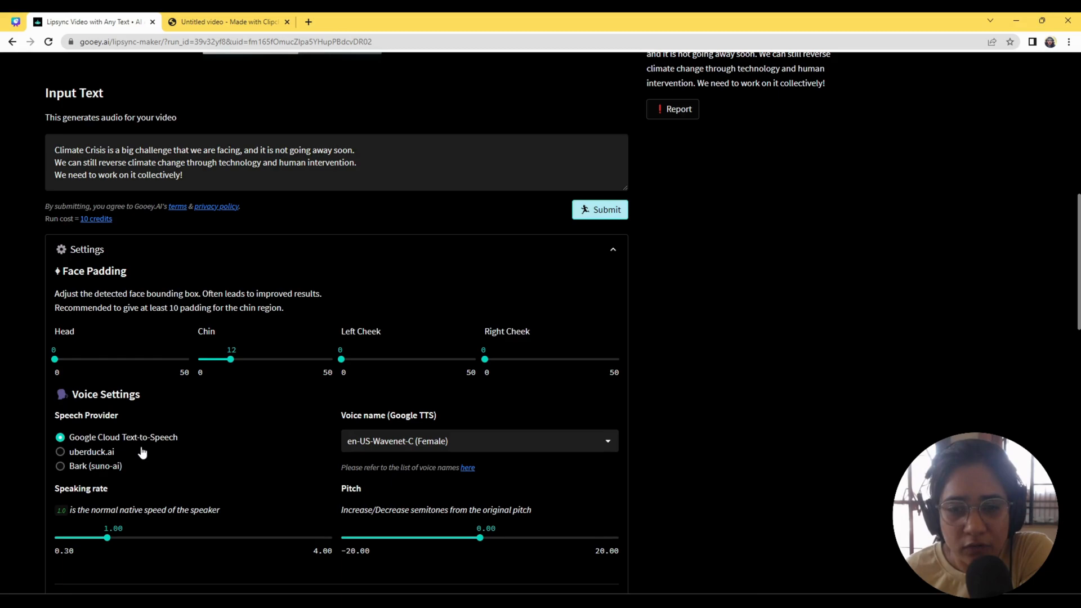
{"action": "scroll", "scroll_direction": "down", "scroll_amount": 3}
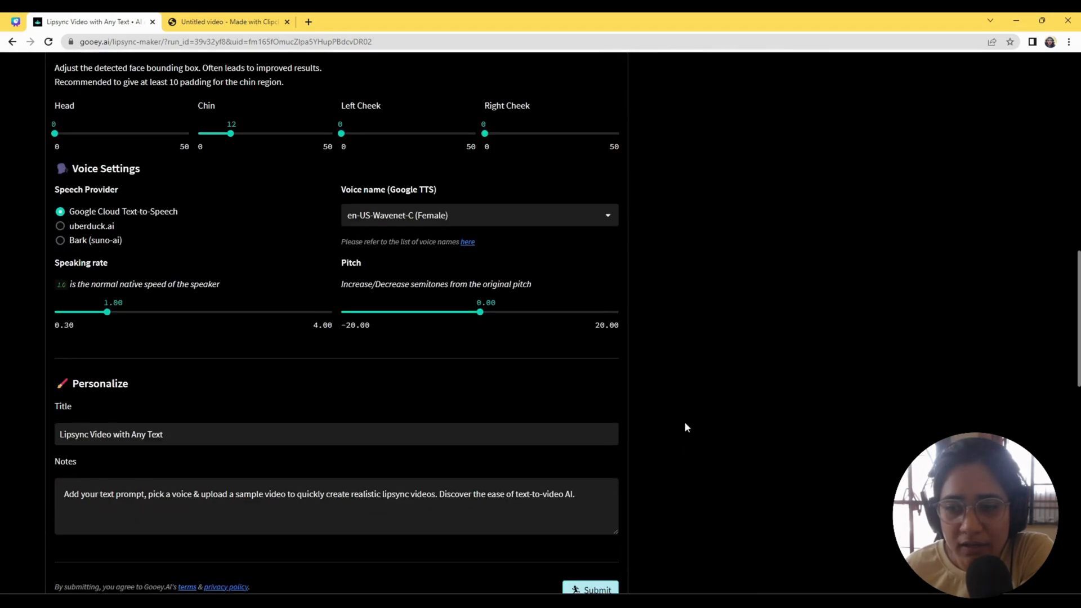
{"action": "scroll", "scroll_direction": "down", "scroll_amount": 3}
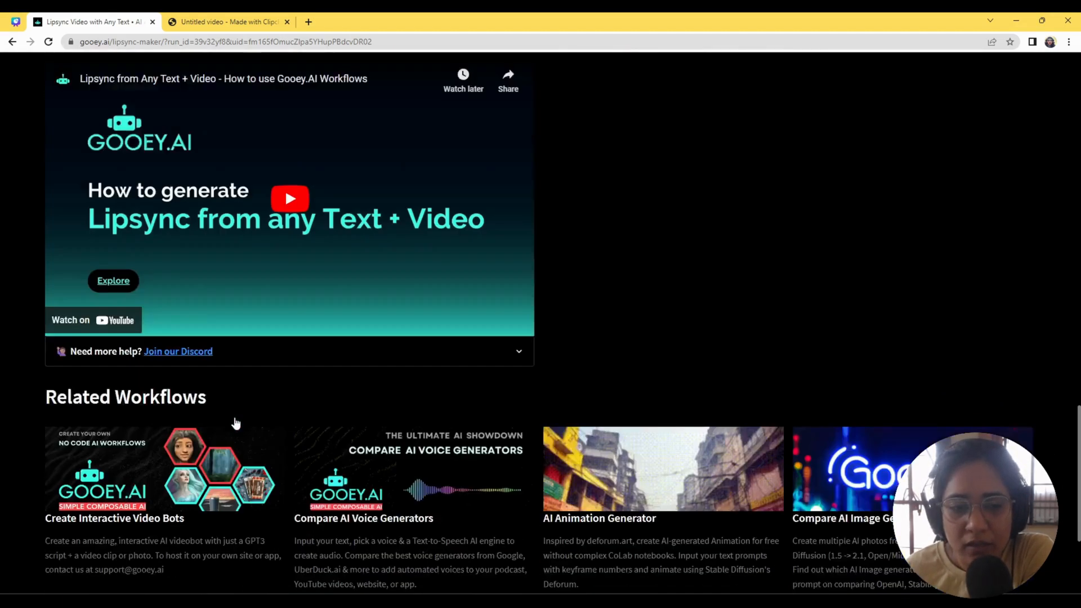
{"action": "scroll", "scroll_direction": "down", "scroll_amount": 3}
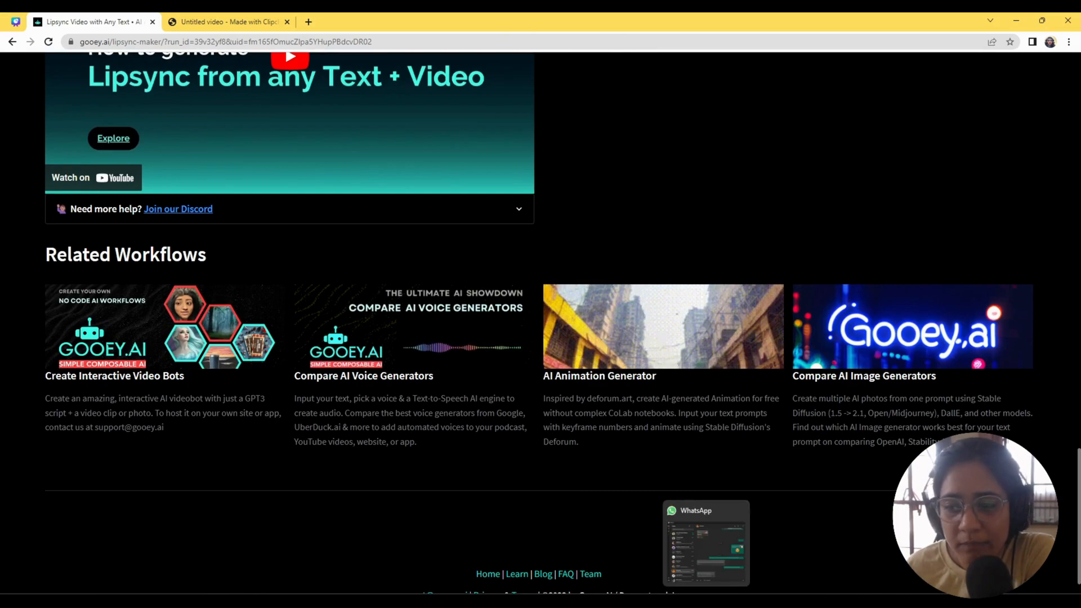